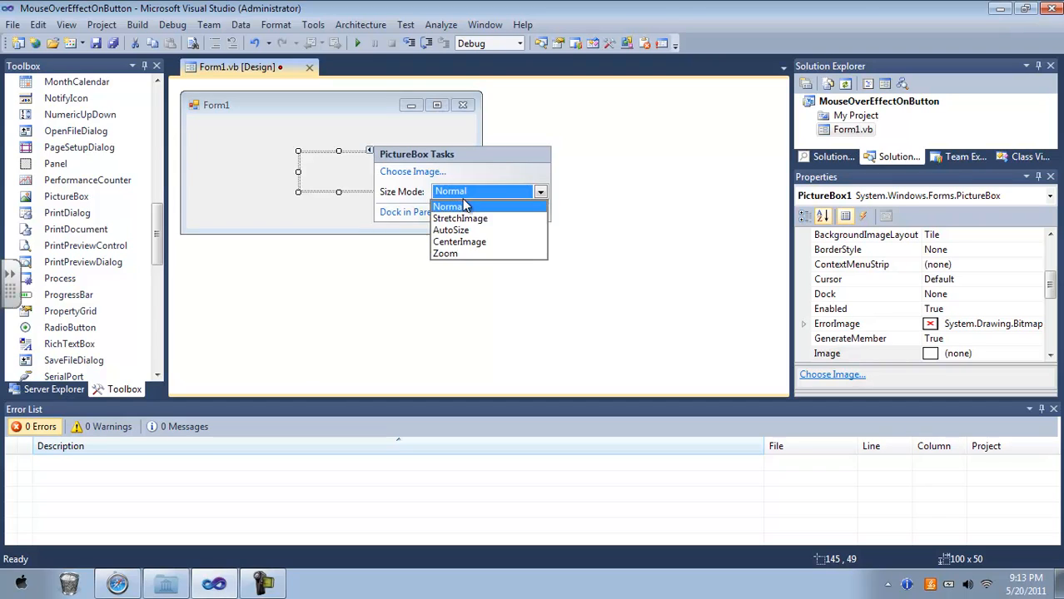
# Step: Set PictureBox1 to CenterImage at size 64, 64 and shrink Form1 around it
pyautogui.click(449, 230)
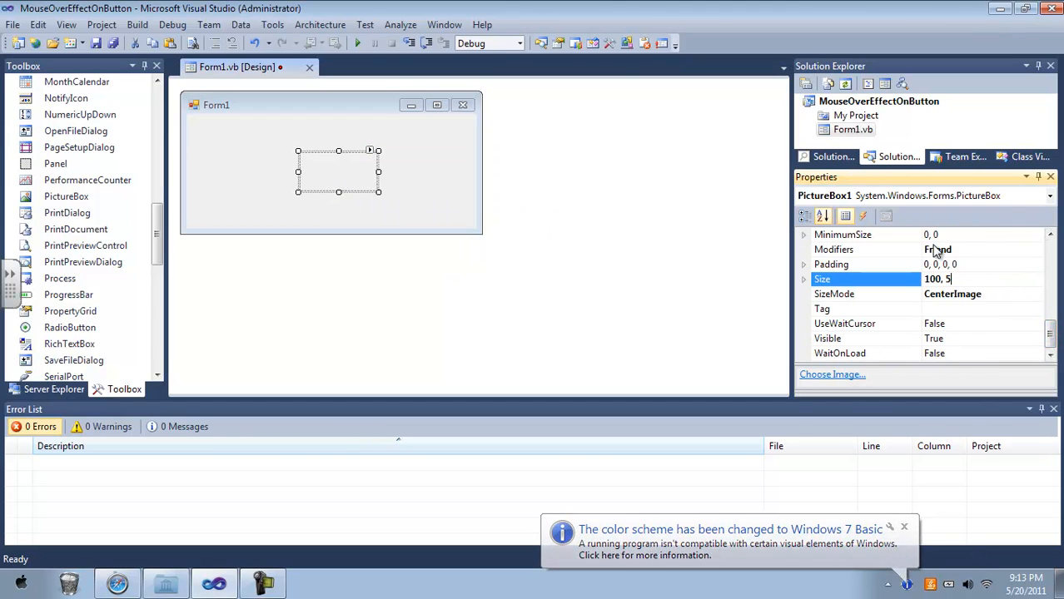
pyautogui.write('64, 64')
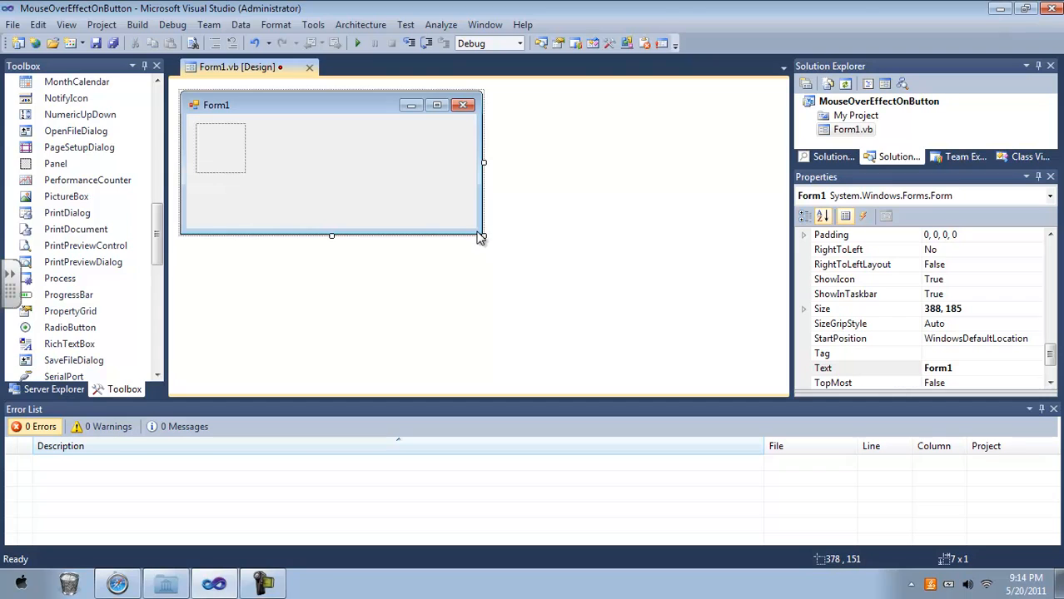
pyautogui.moveTo(483, 237); pyautogui.dragTo(286, 198)
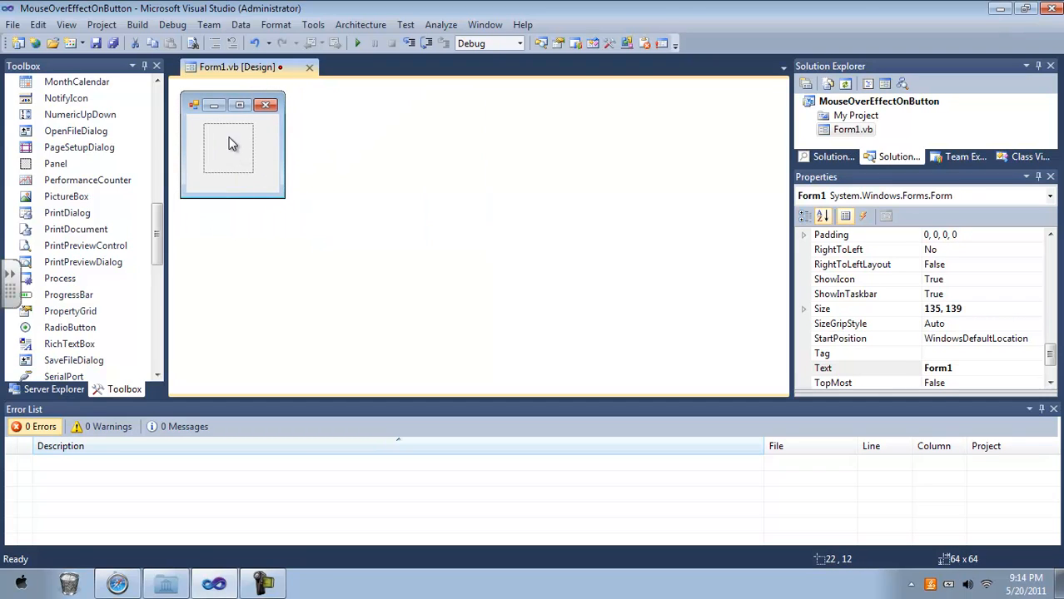
pyautogui.click(101, 25)
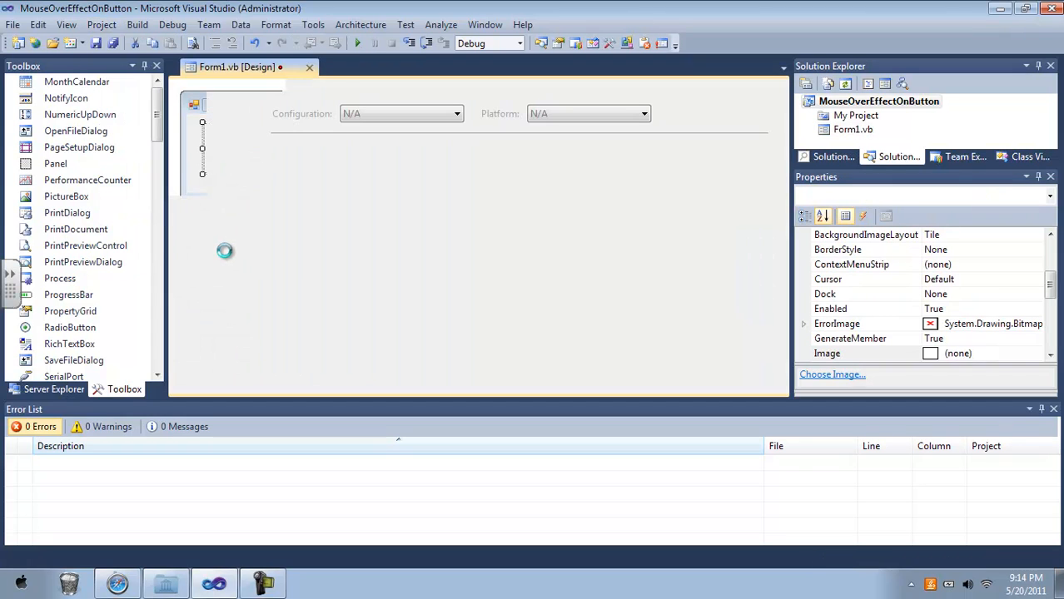
# Step: Add Dialog-Apply-48.png from the 48px icons folder to the project's image resources
pyautogui.doubleClick(856, 115)
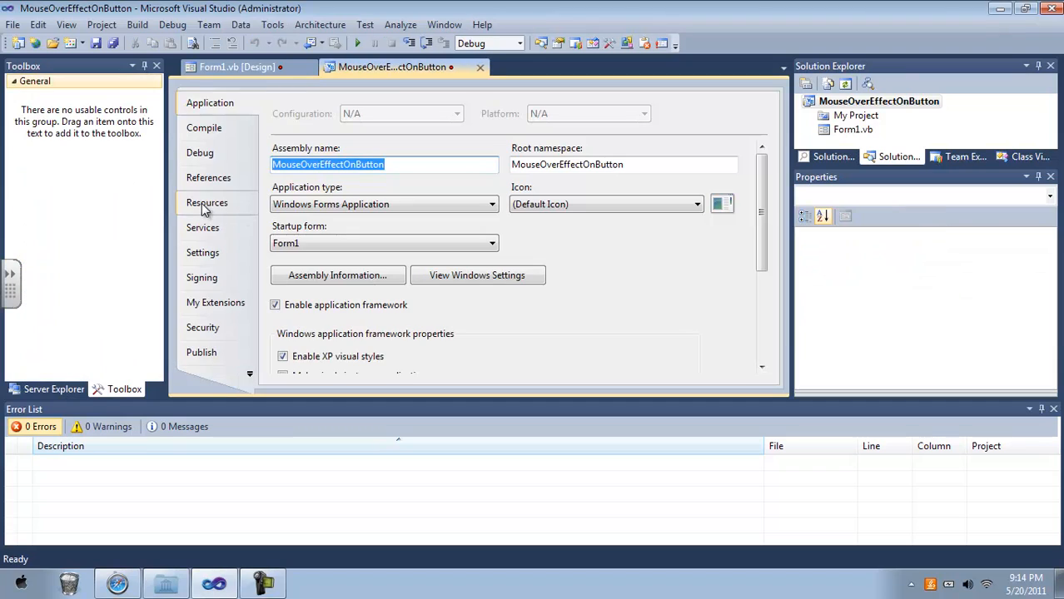
pyautogui.click(207, 204)
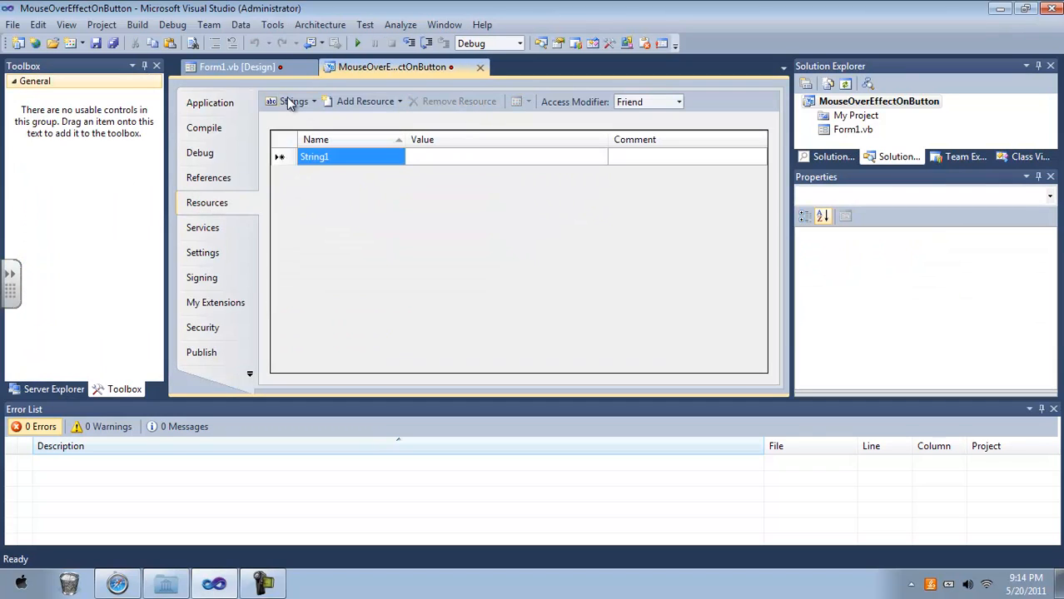
pyautogui.click(297, 101)
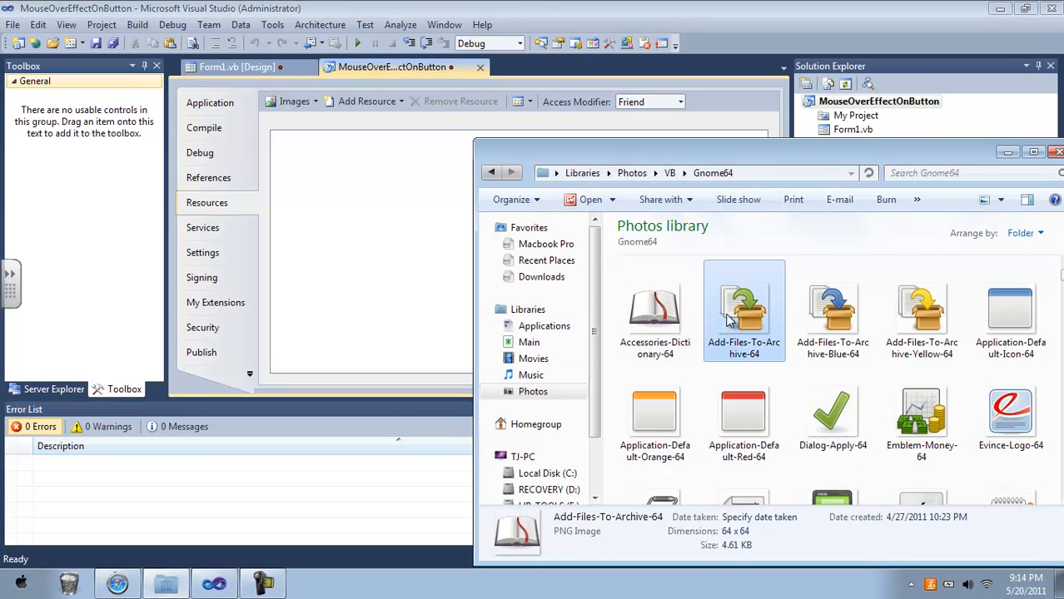
pyautogui.click(656, 313)
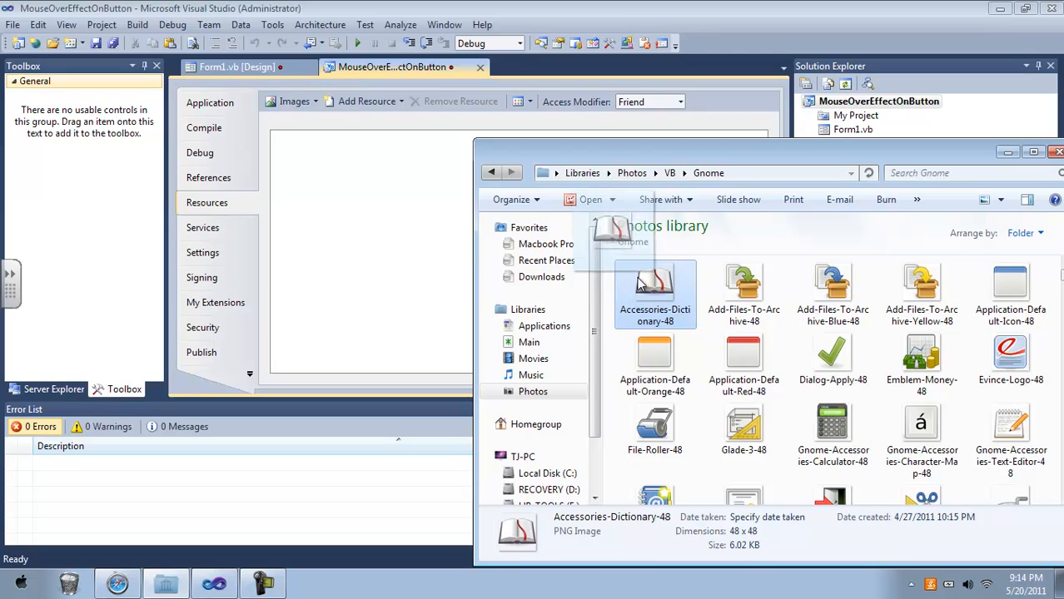
pyautogui.click(833, 358)
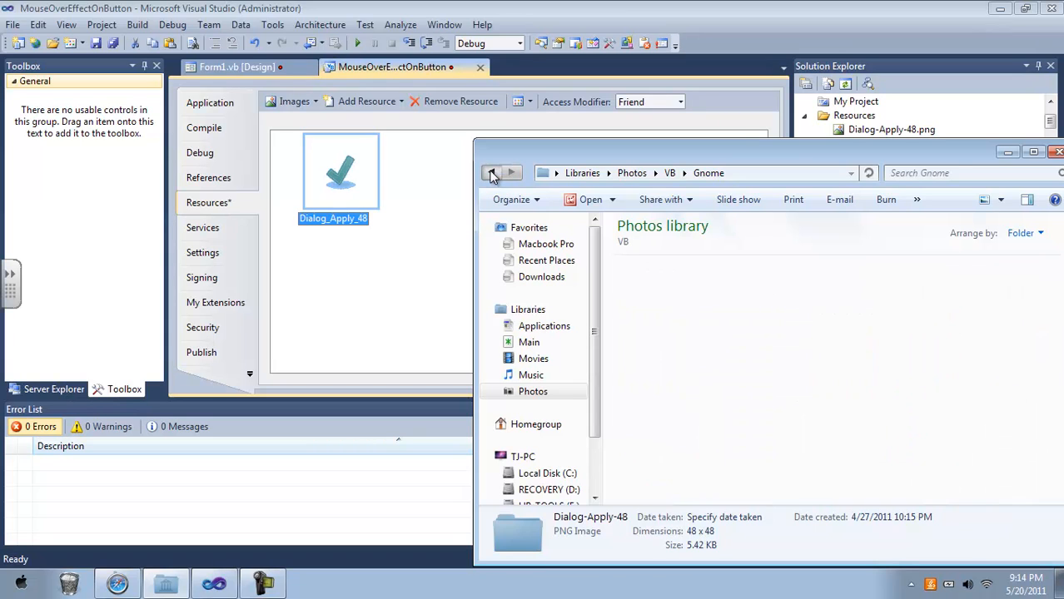
# Step: Add Dialog-Apply-64.png from the Gnome64 folder as a second image resource
pyautogui.click(492, 171)
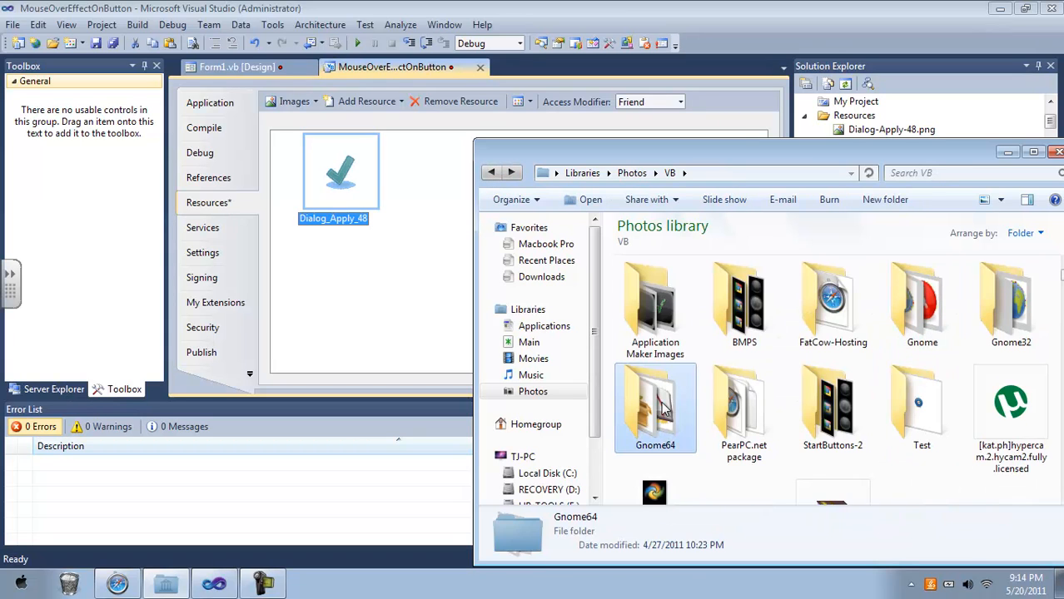
pyautogui.doubleClick(654, 405)
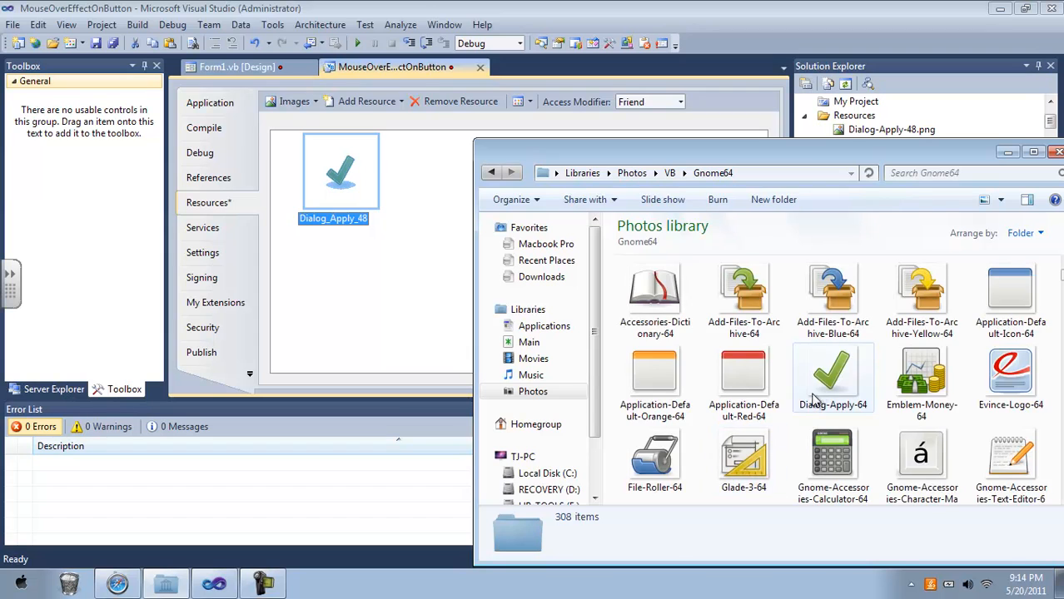
pyautogui.click(833, 377)
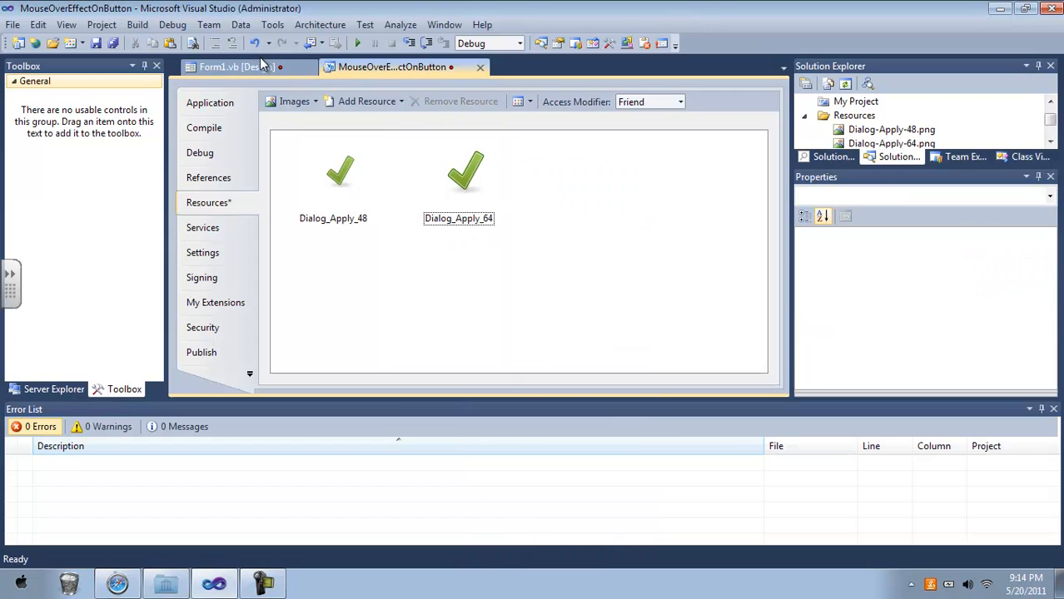
# Step: Assign a Dialog_Apply checkmark resource to PictureBox1 on Form1's design
pyautogui.click(236, 66)
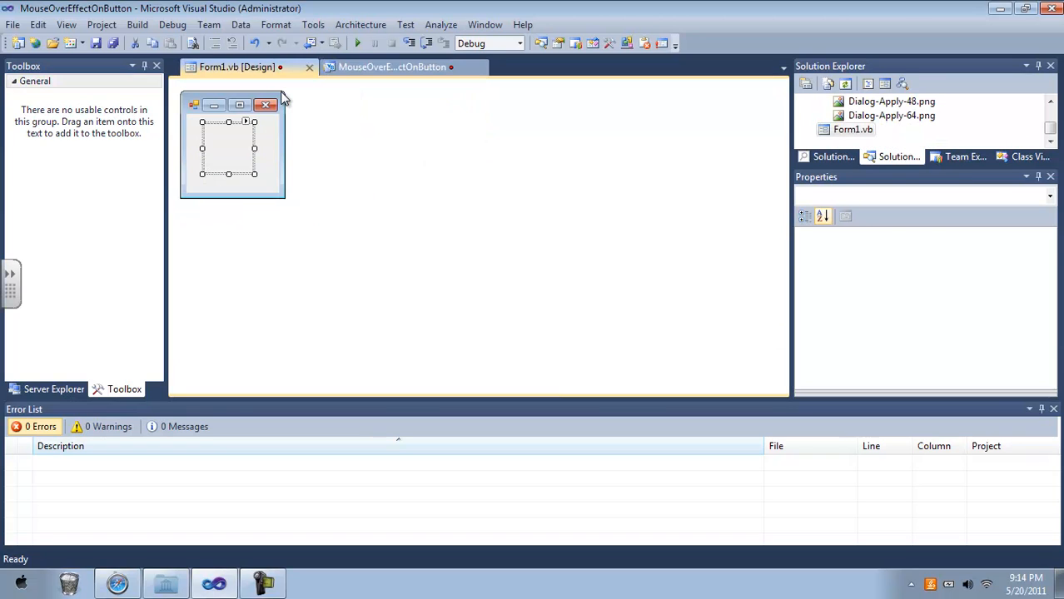
pyautogui.click(231, 147)
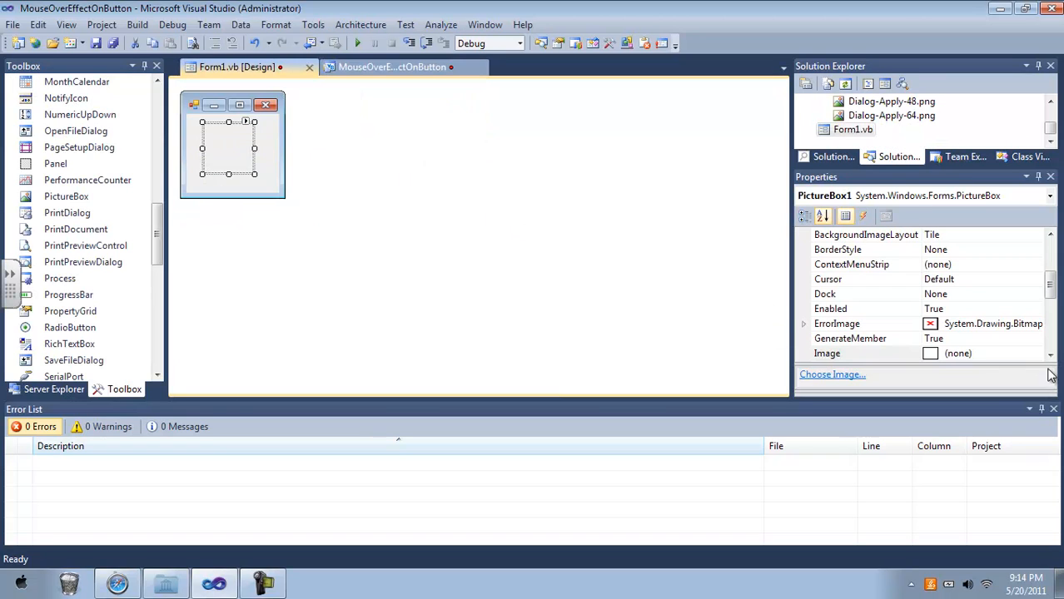
pyautogui.click(832, 373)
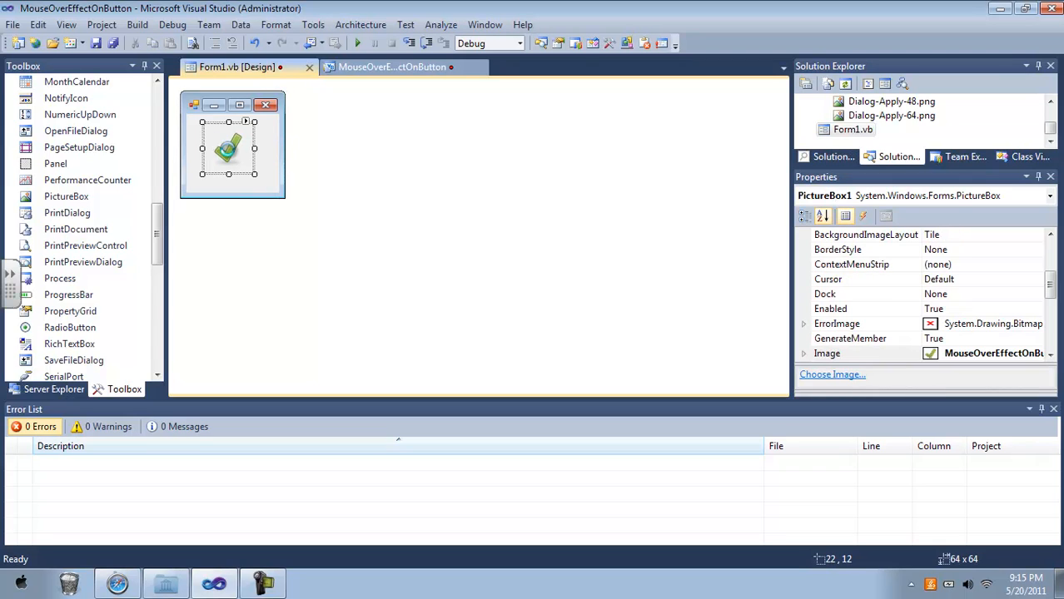
# Step: Add a PictureBox1 MouseEnter handler setting the image to My.Resources.Dialog_Apply_64
pyautogui.doubleClick(228, 148)
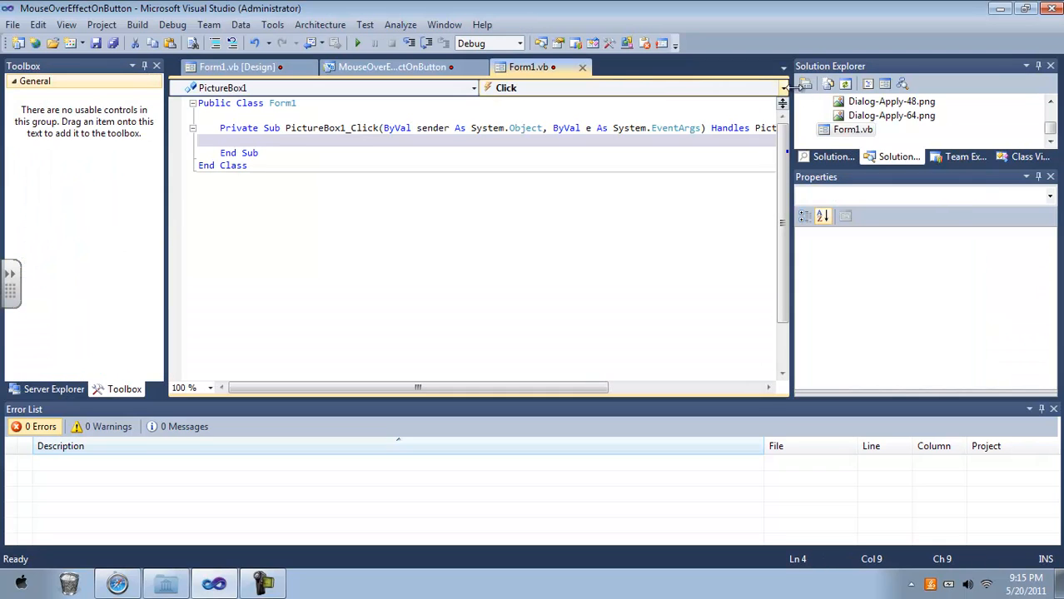
pyautogui.click(782, 86)
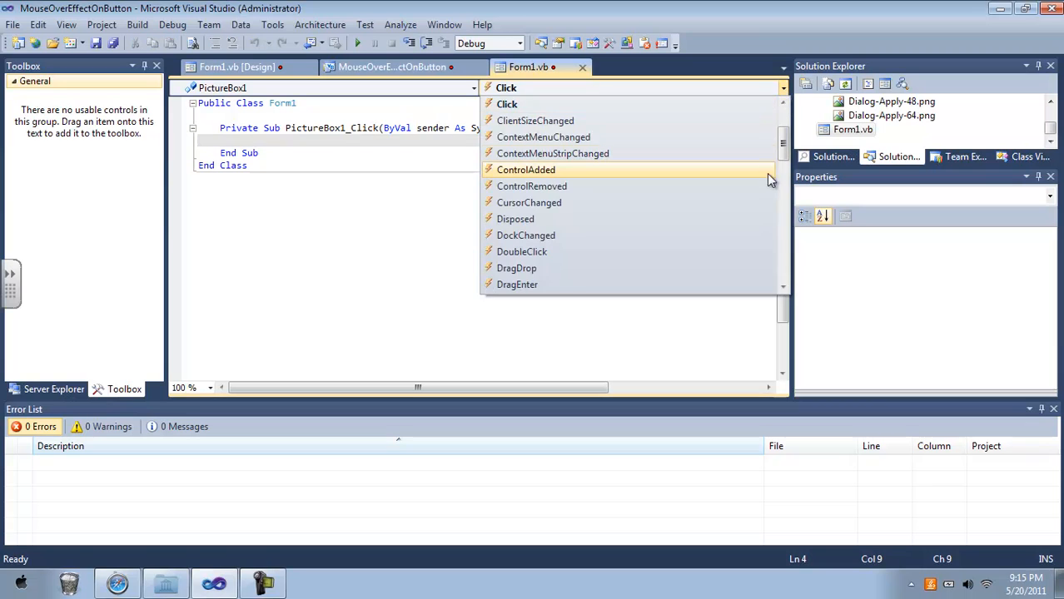
pyautogui.scroll(-3)
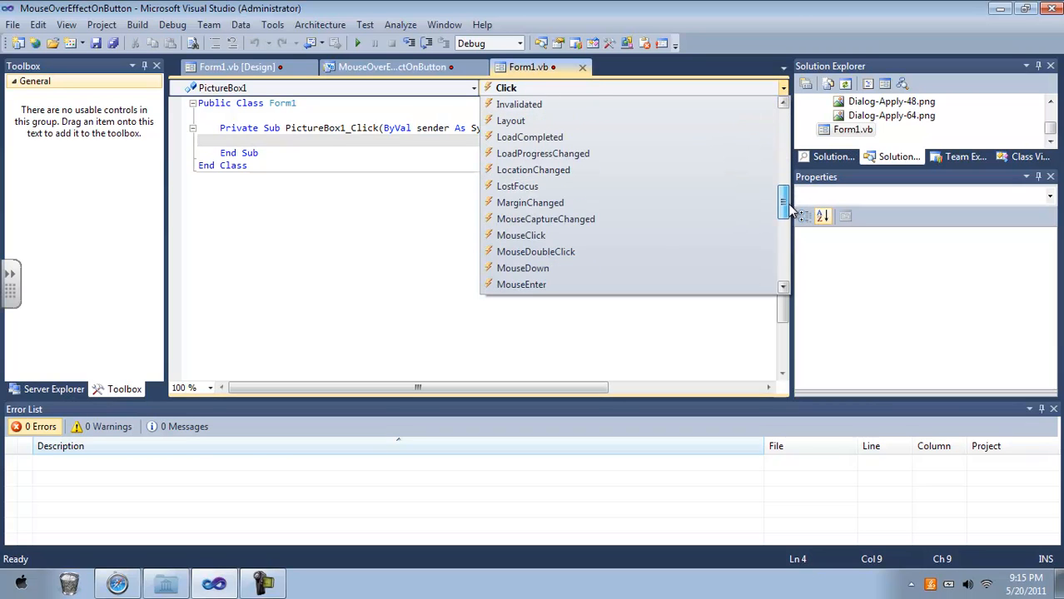
pyautogui.click(506, 86)
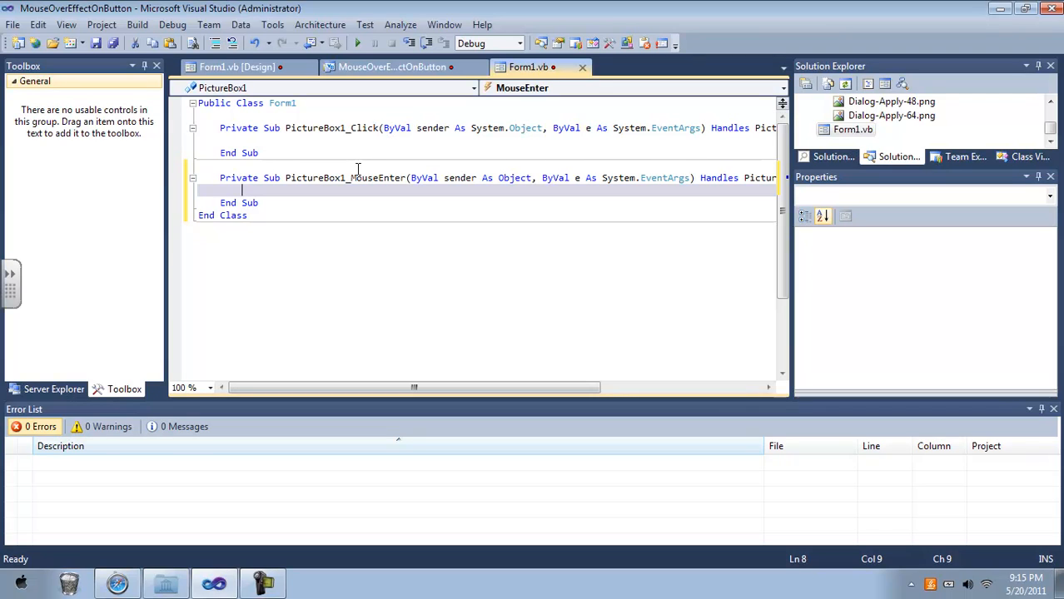
pyautogui.write('picturebo')
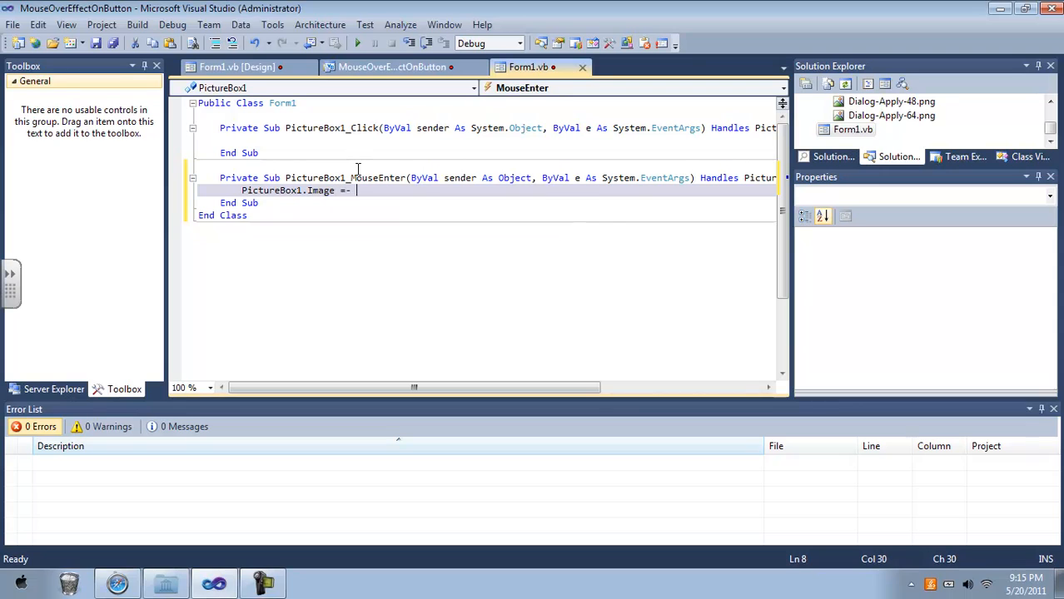
pyautogui.write('my')
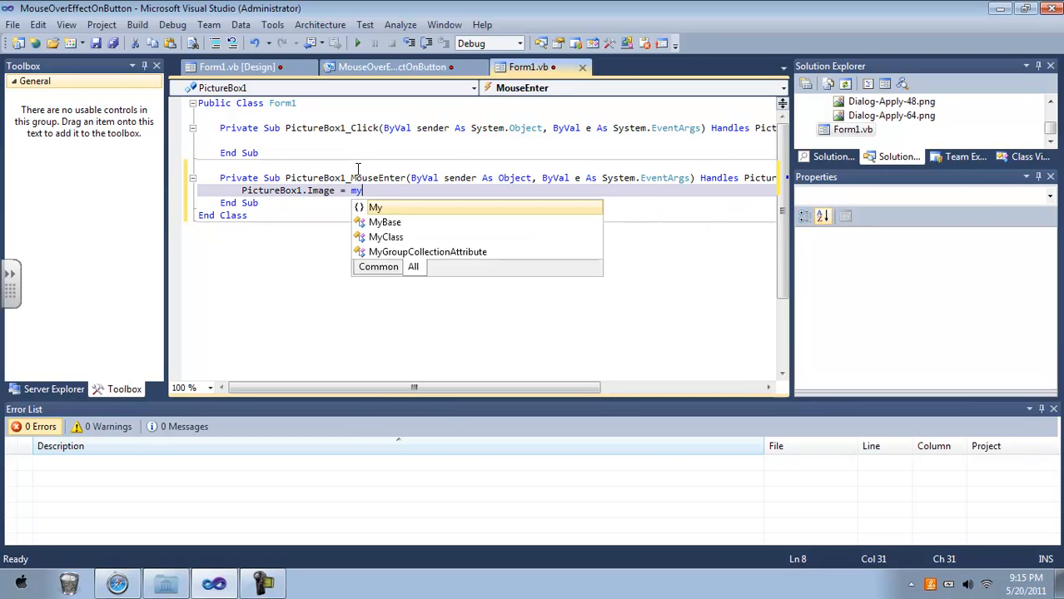
pyautogui.write('.Resources.Dialog_Apply_64')
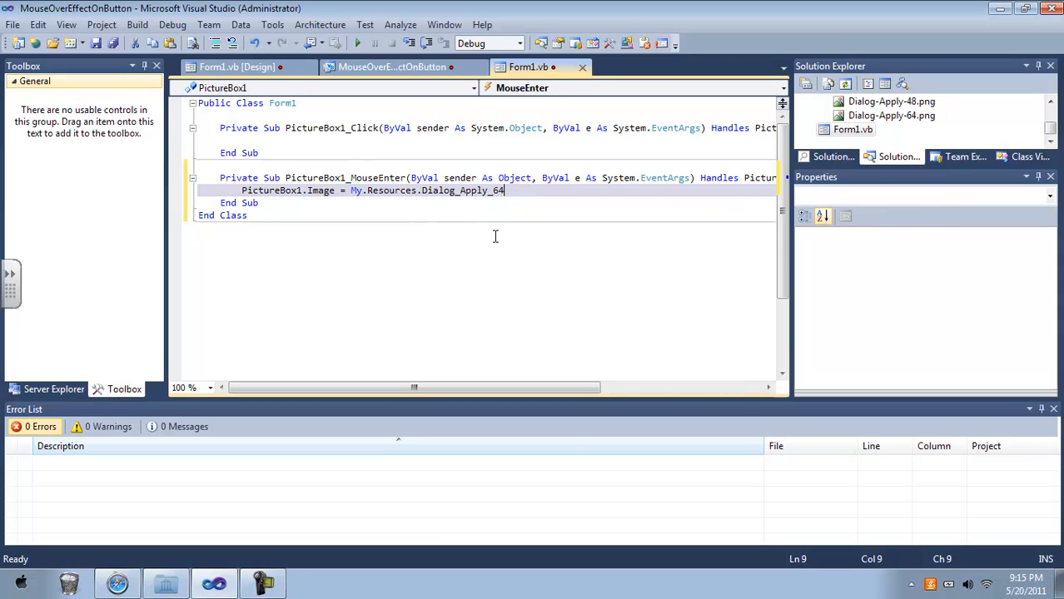
pyautogui.press('enter')
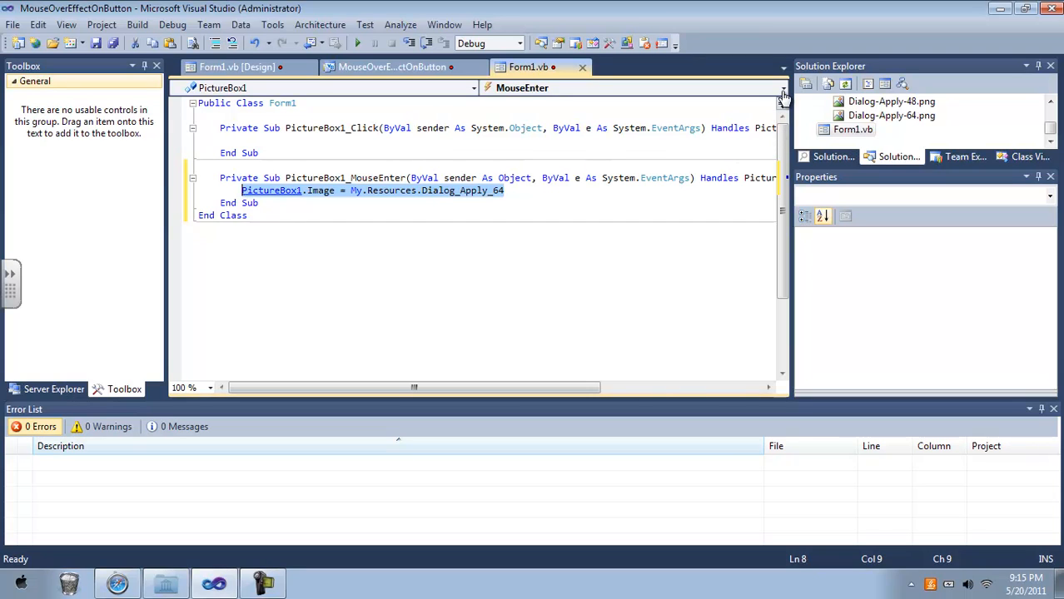
pyautogui.moveTo(779, 116)
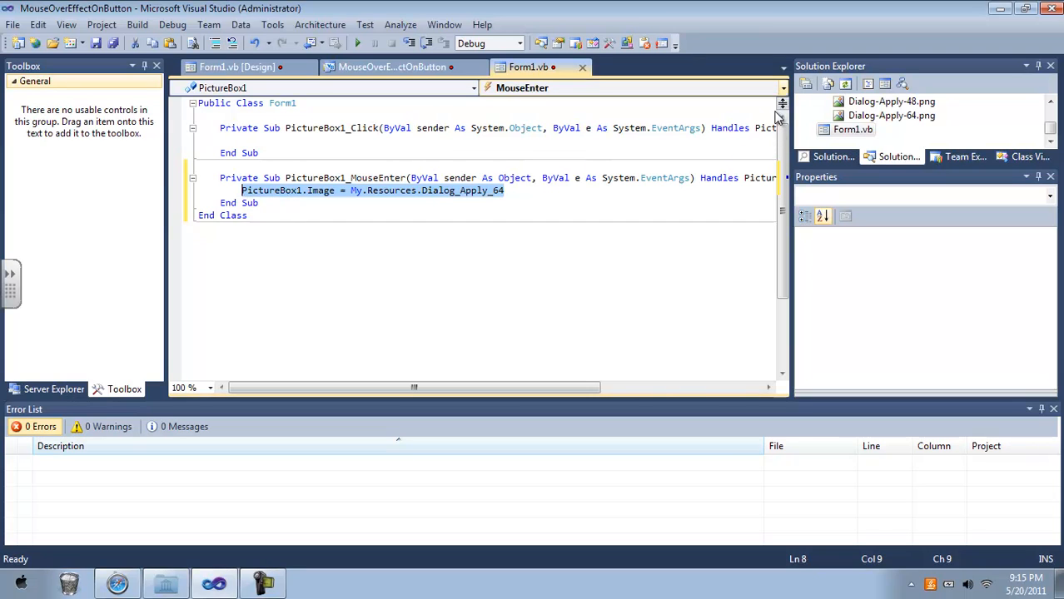
# Step: Add a MouseLeave handler setting PictureBox1.Image back to My.Resources.Dialog_Apply_48
pyautogui.click(781, 87)
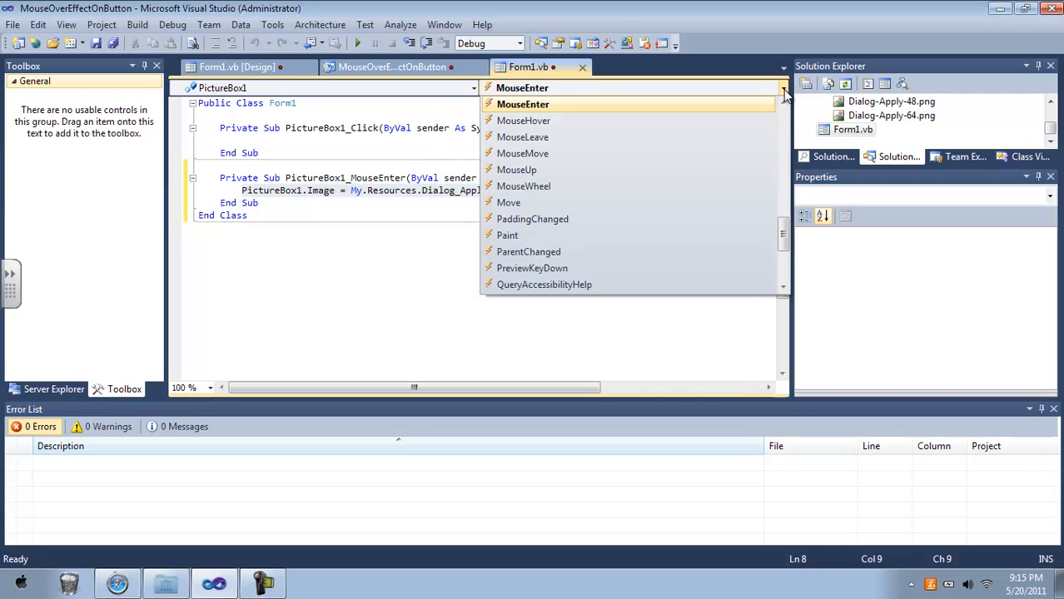
pyautogui.click(522, 137)
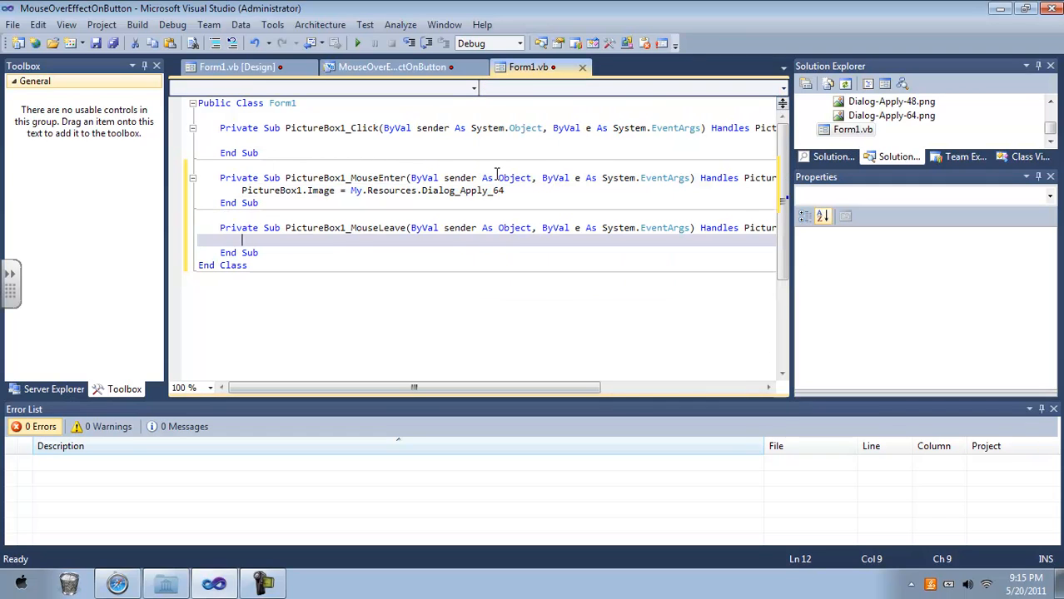
pyautogui.write('PictureBox1.Image = My.Resources.Dialog_Apply_48')
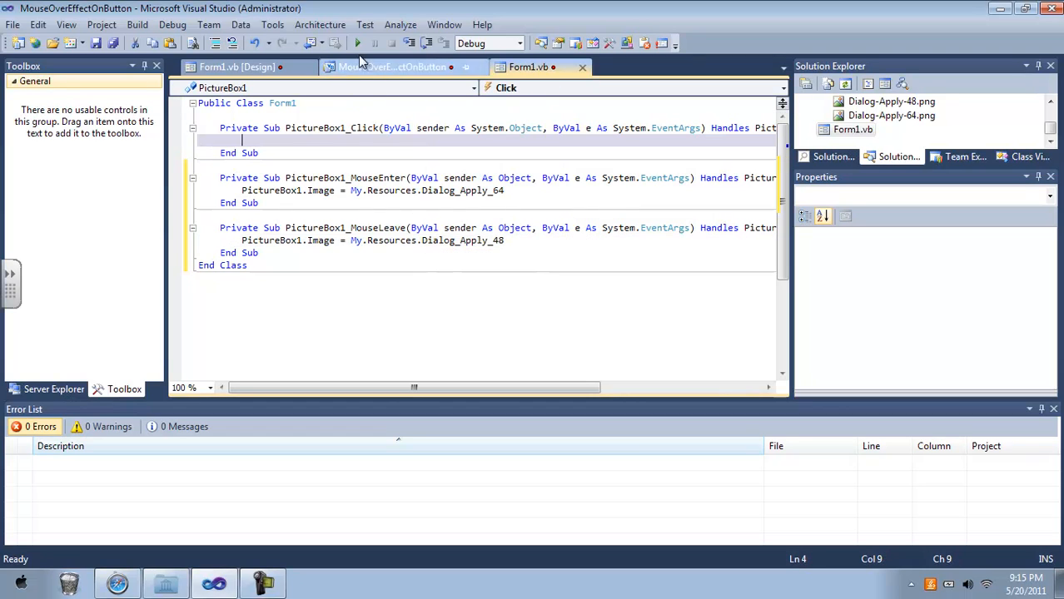
pyautogui.moveTo(360, 44)
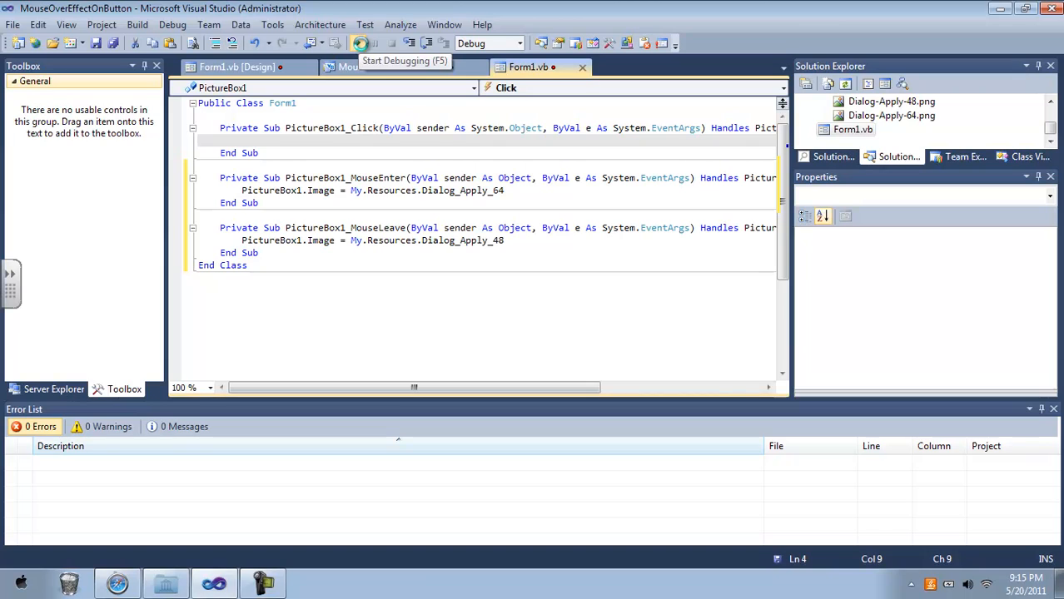
pyautogui.click(359, 43)
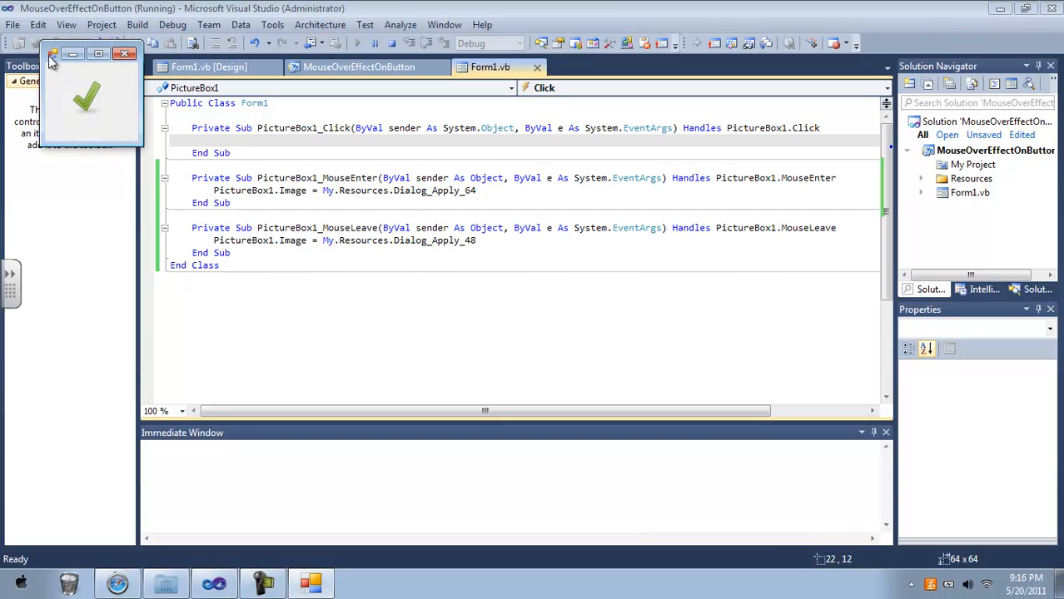
pyautogui.click(53, 53)
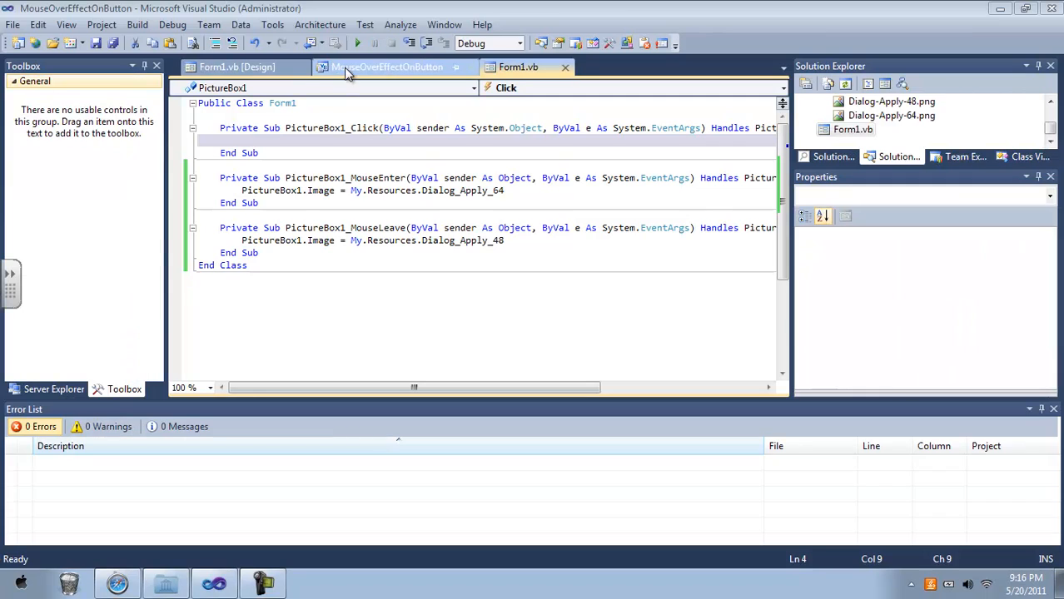
# Step: Enlarge Form1 to 335 by 214 and move the checkmark picture box toward its middle
pyautogui.click(387, 67)
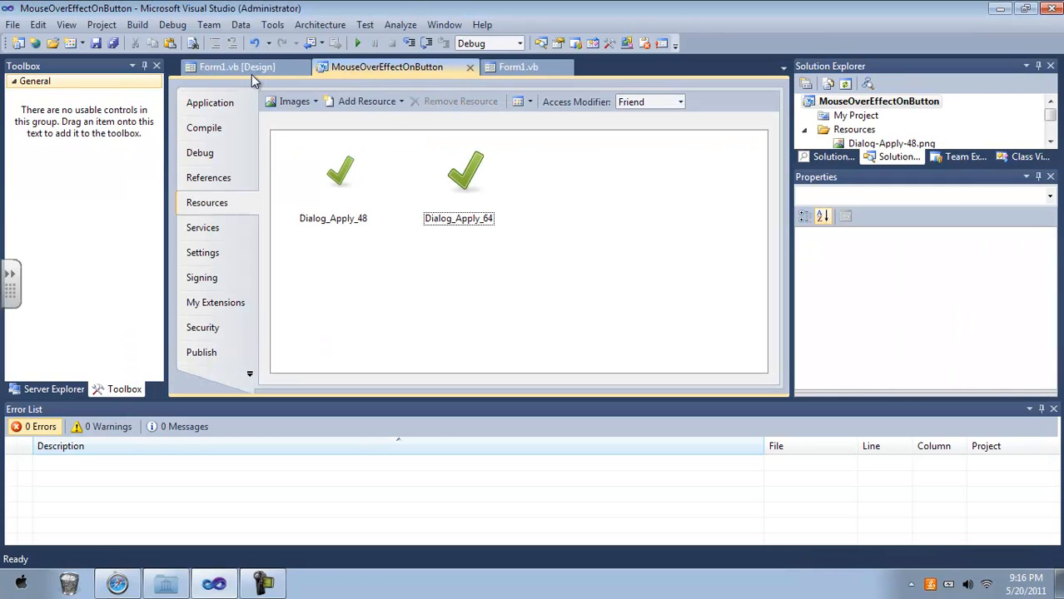
pyautogui.click(236, 67)
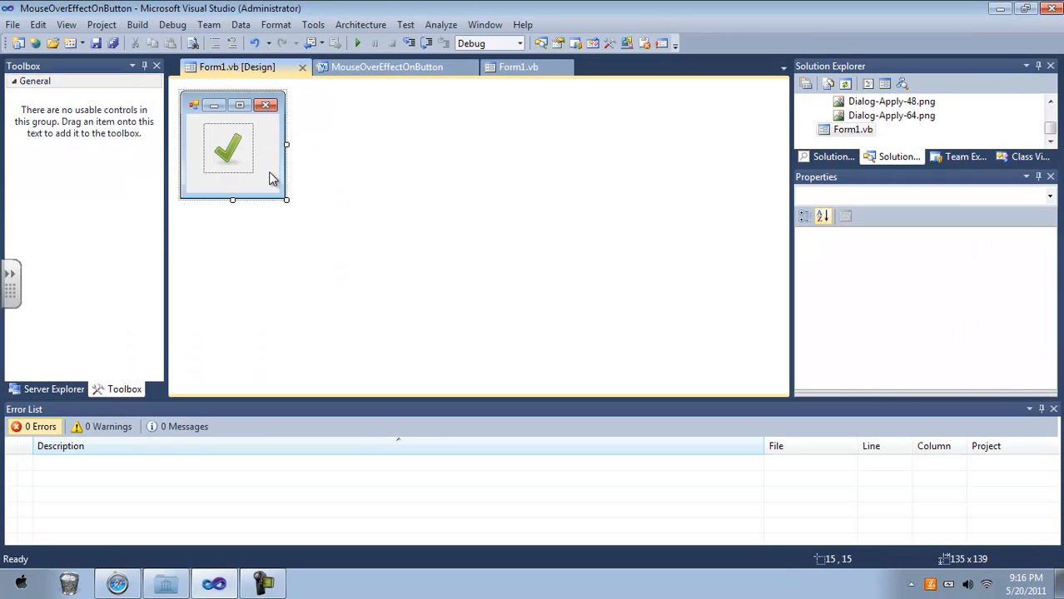
pyautogui.click(233, 150)
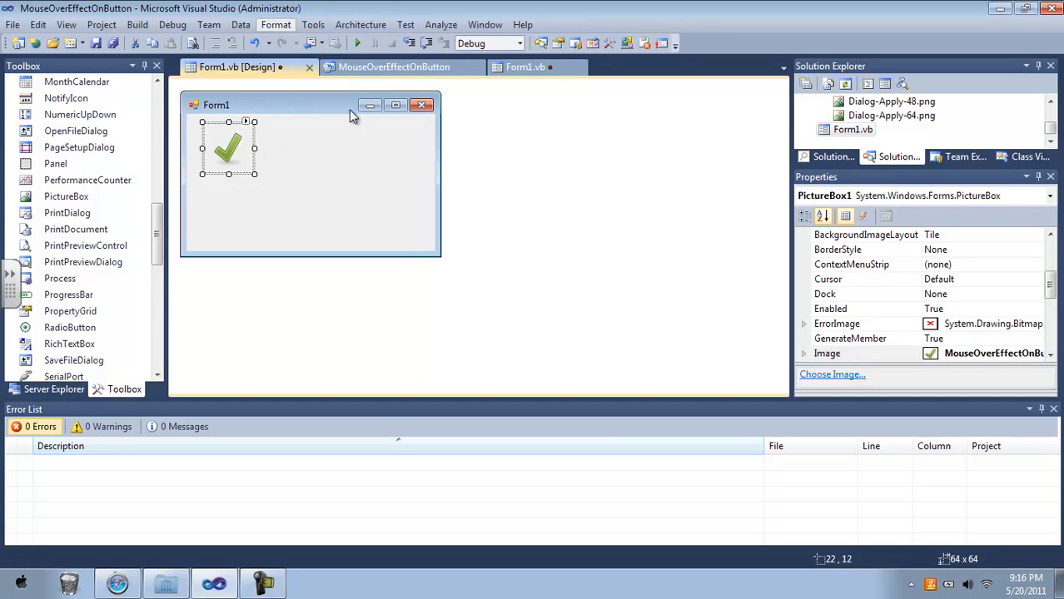
pyautogui.click(277, 25)
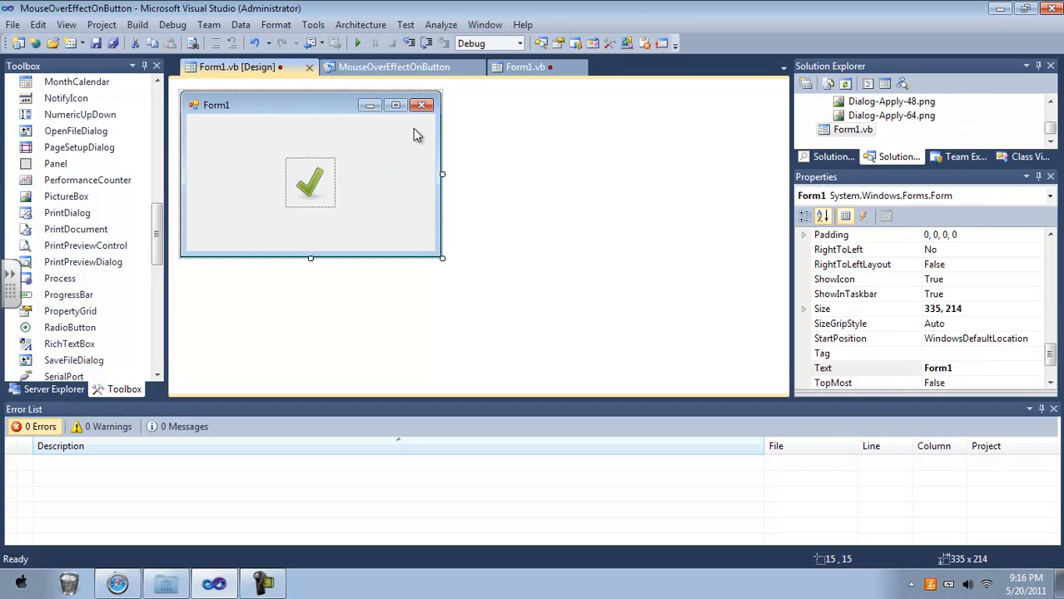
pyautogui.moveTo(332, 182)
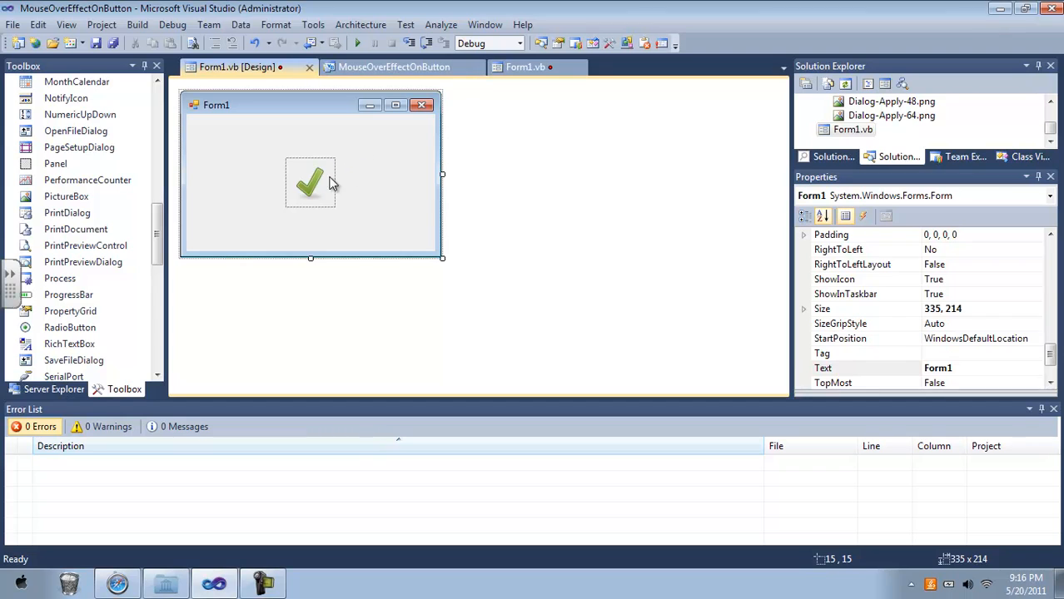
pyautogui.click(310, 181)
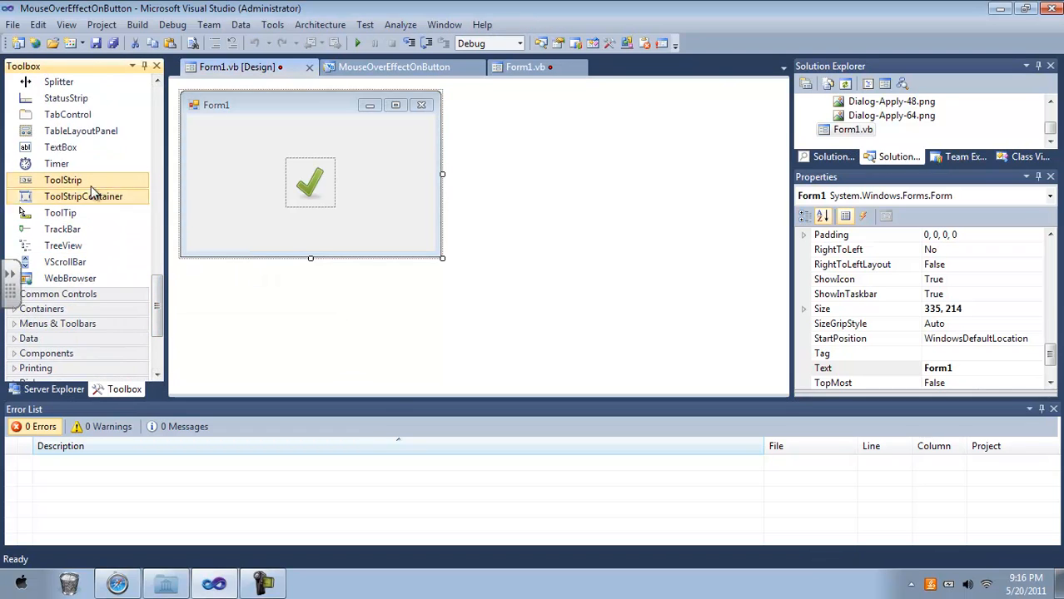
pyautogui.moveTo(83, 200)
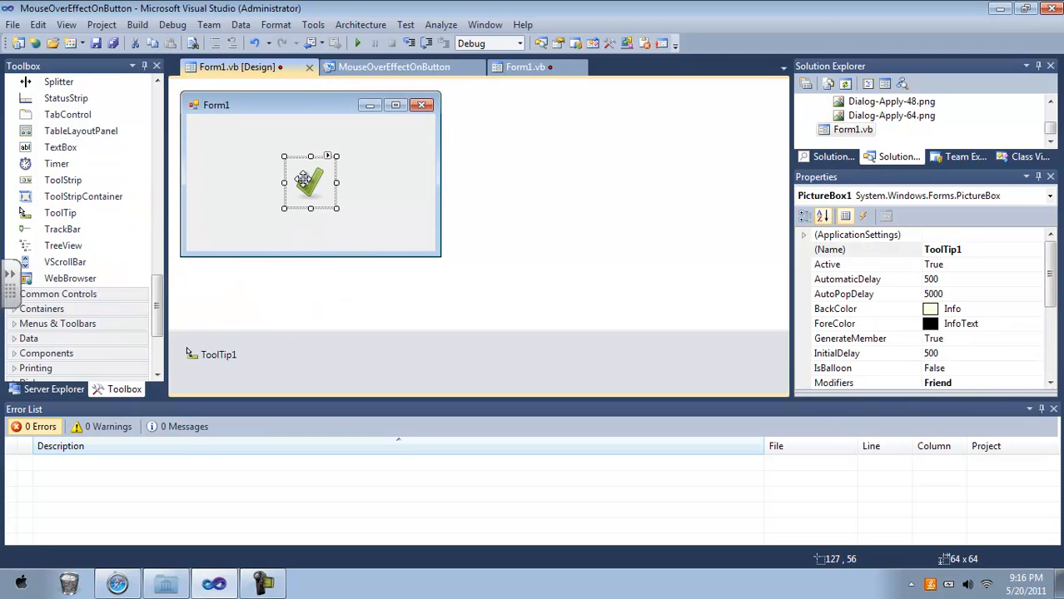
# Step: Scroll the Toolbox down to the ToolTip control for adding ToolTip1
pyautogui.scroll(-3)
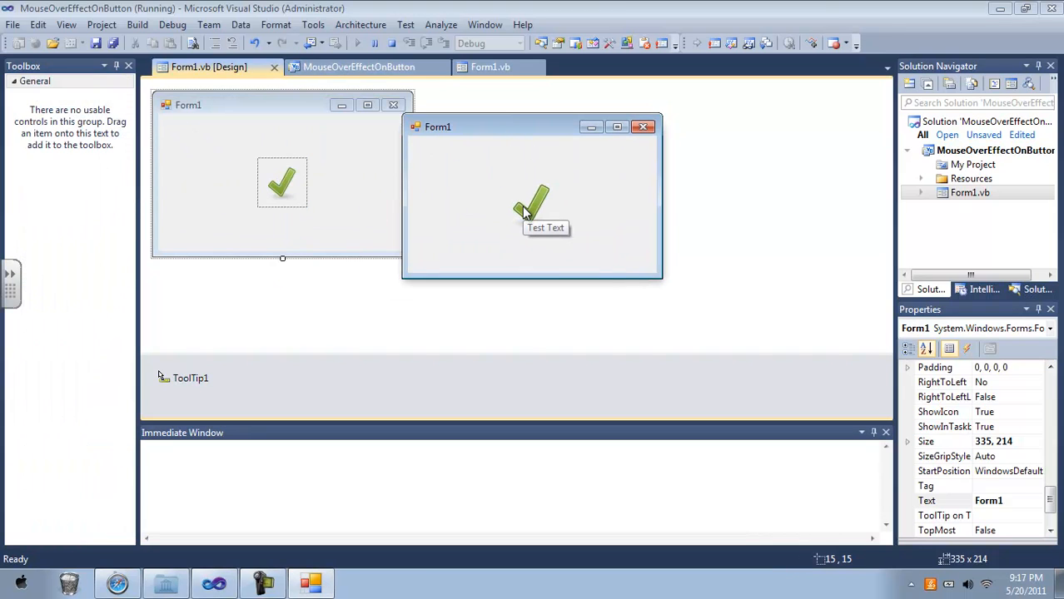
pyautogui.moveTo(533, 148)
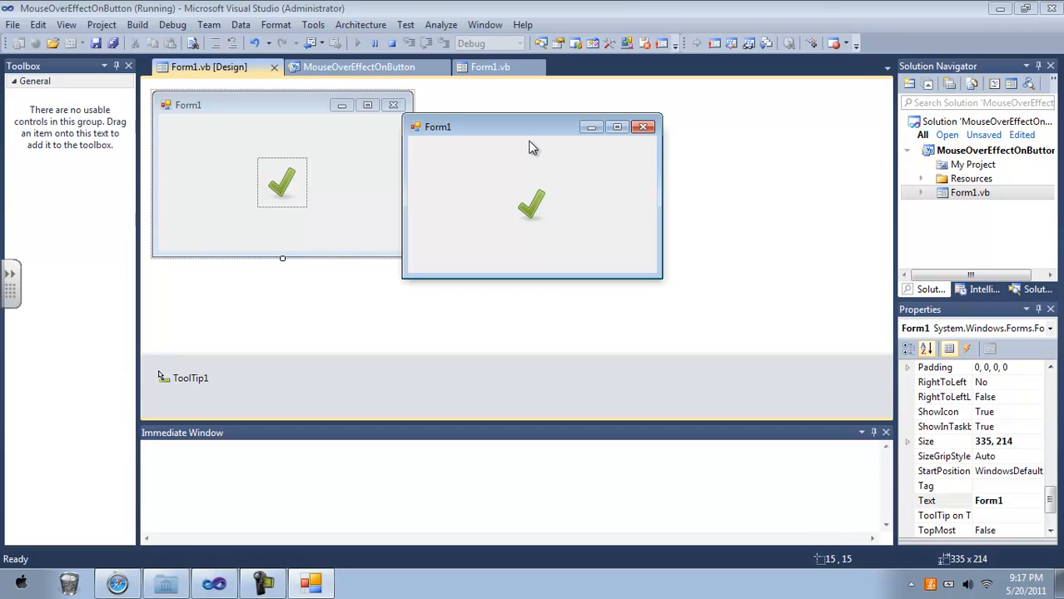
pyautogui.moveTo(530, 213)
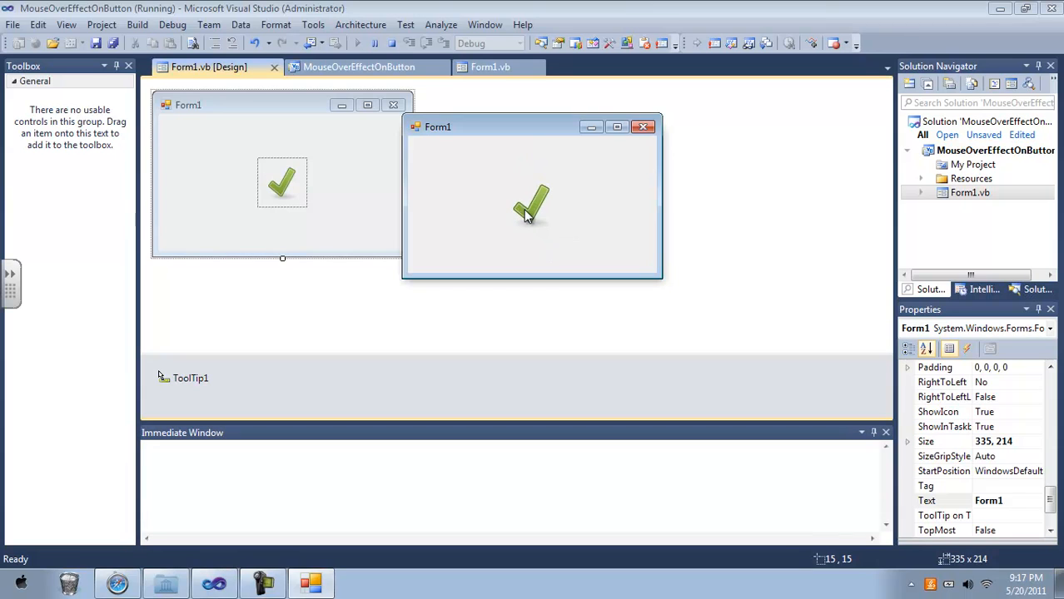
pyautogui.moveTo(513, 208)
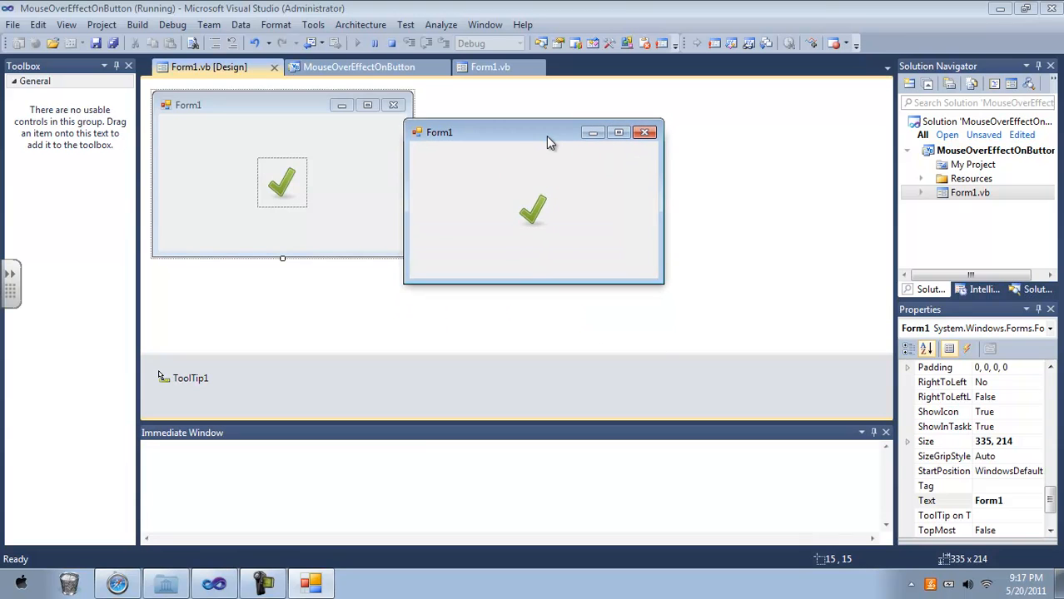
pyautogui.moveTo(549, 133); pyautogui.dragTo(636, 108)
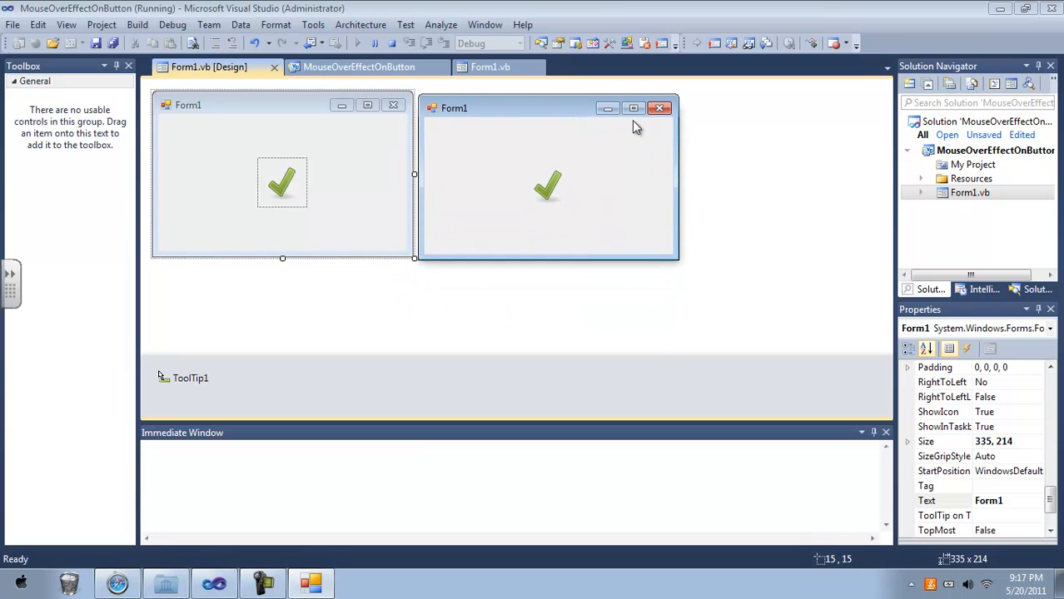
pyautogui.moveTo(659, 108)
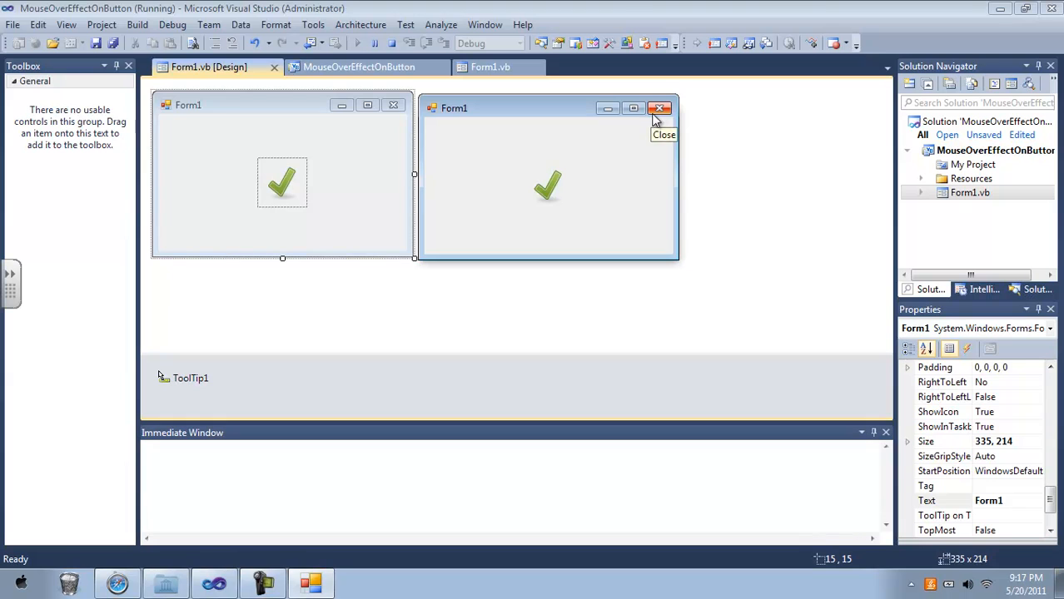
pyautogui.click(659, 108)
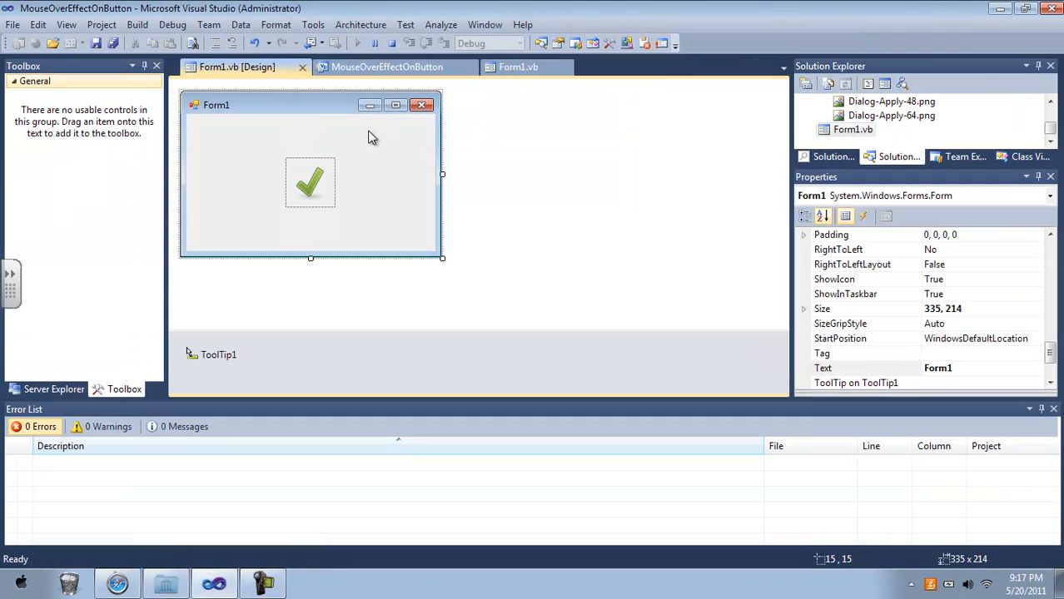